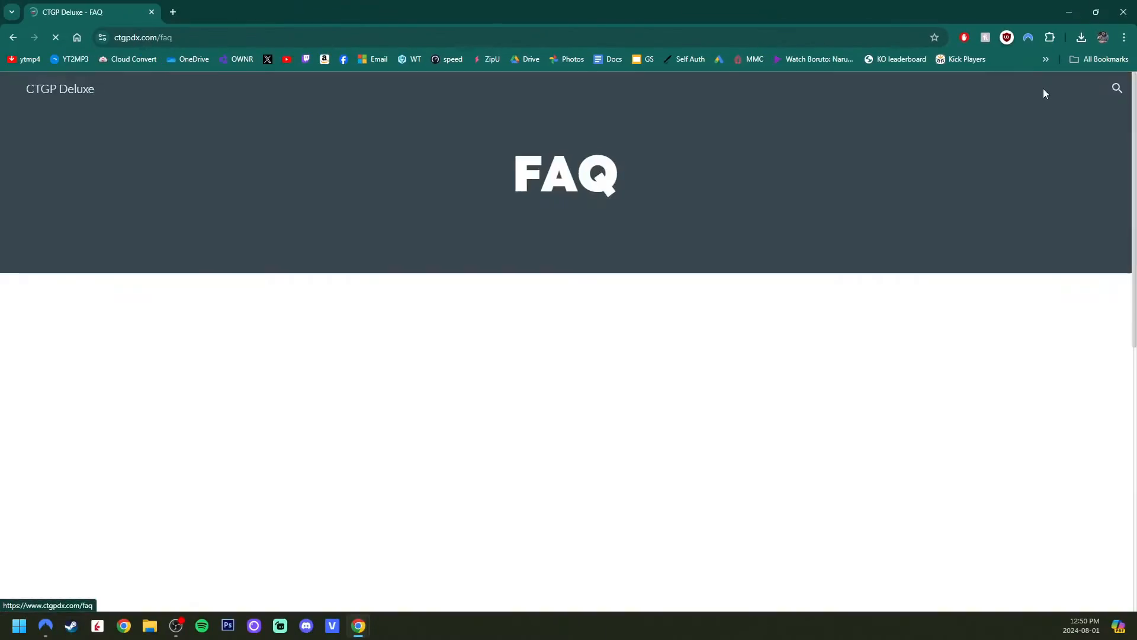
# Step: Navigate from the FAQ to the Download page and review the v1.0.0 installation steps and changelog
pyautogui.scroll(-3)
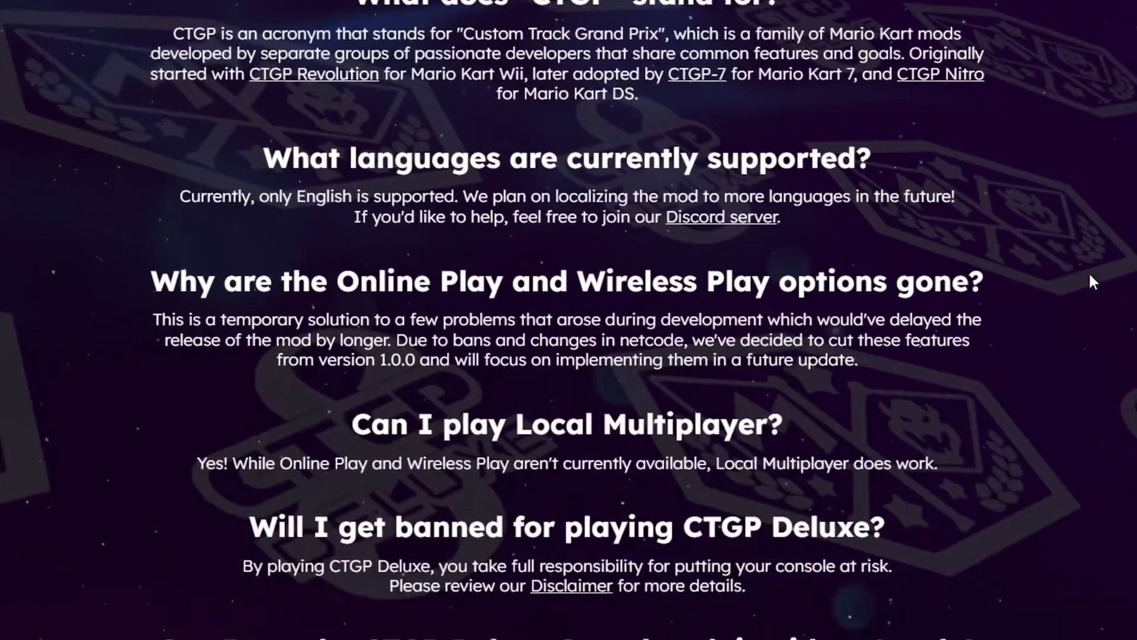
pyautogui.scroll(-3)
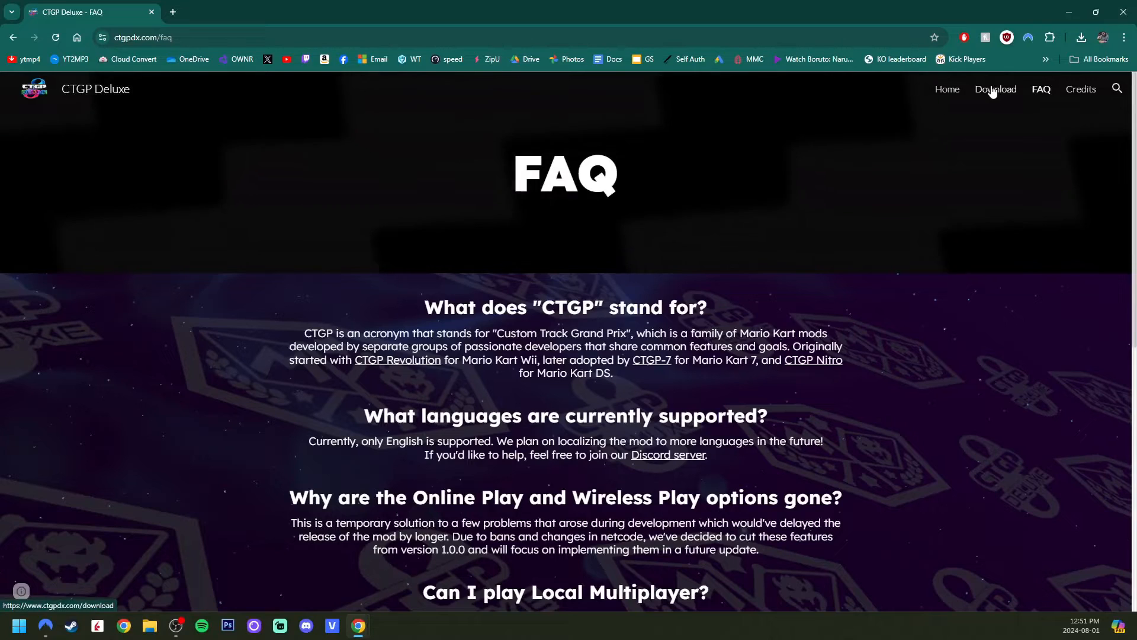
pyautogui.click(996, 90)
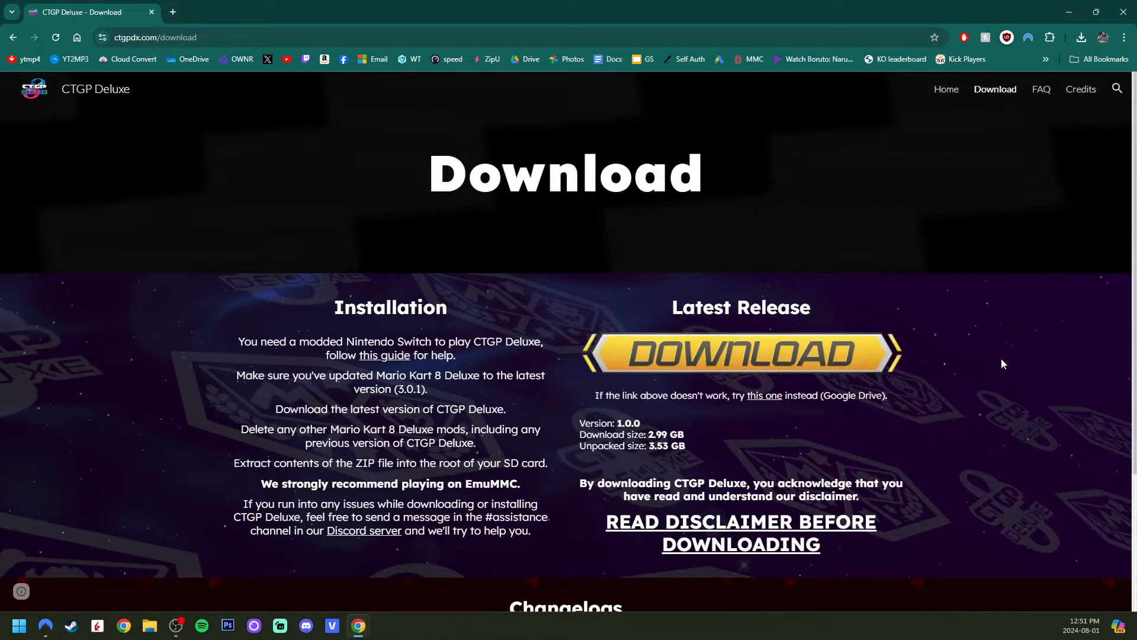
pyautogui.scroll(-3)
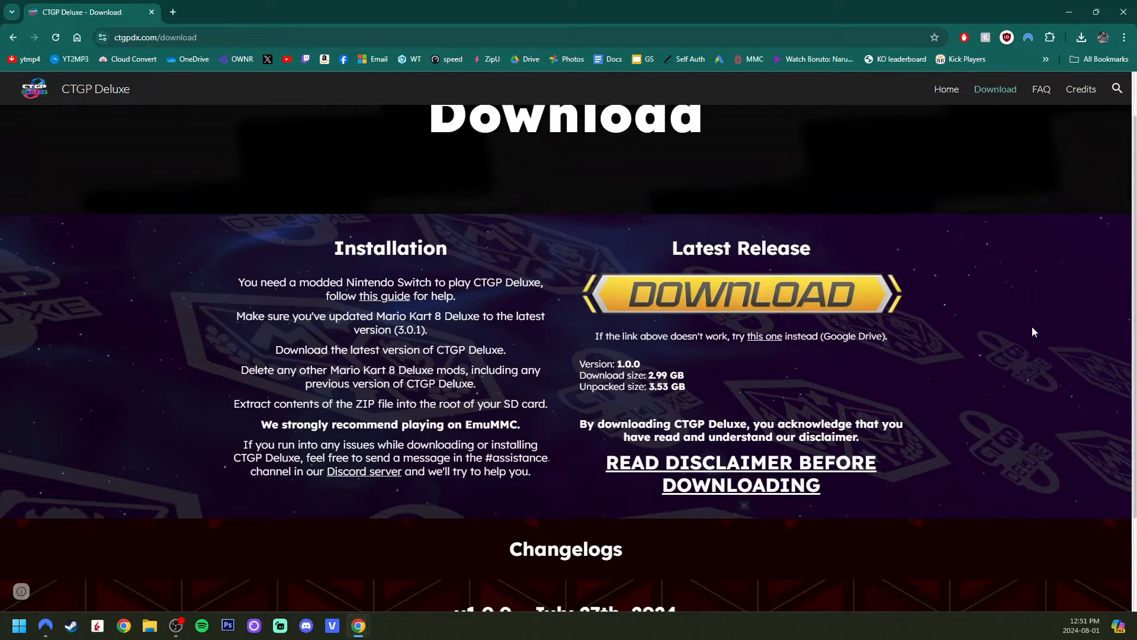
pyautogui.moveTo(441, 349)
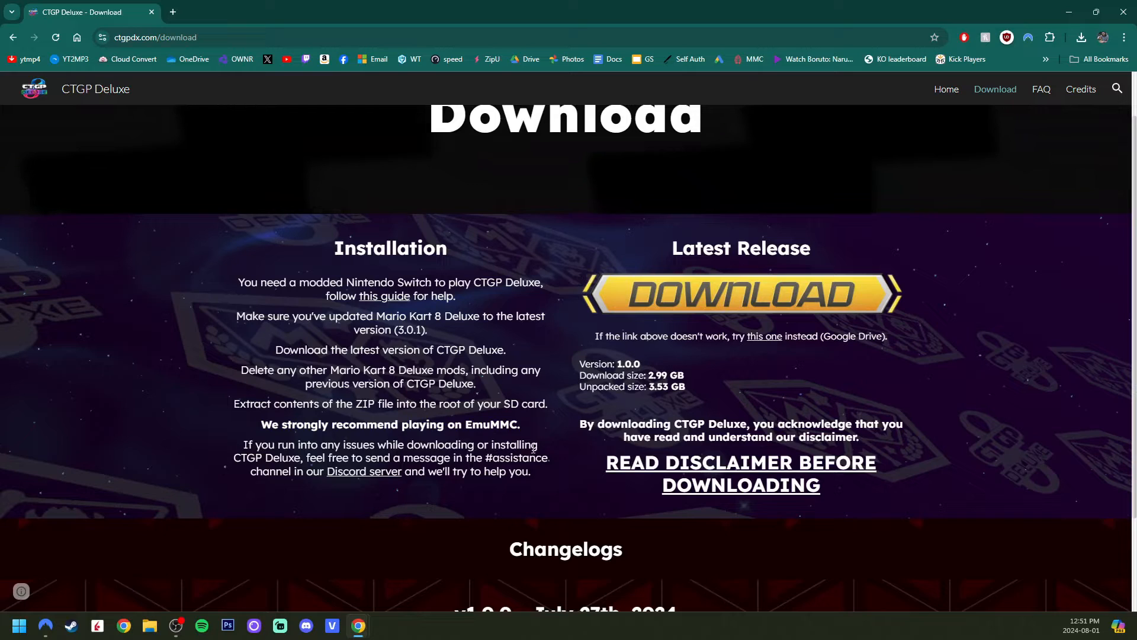
pyautogui.moveTo(552, 444)
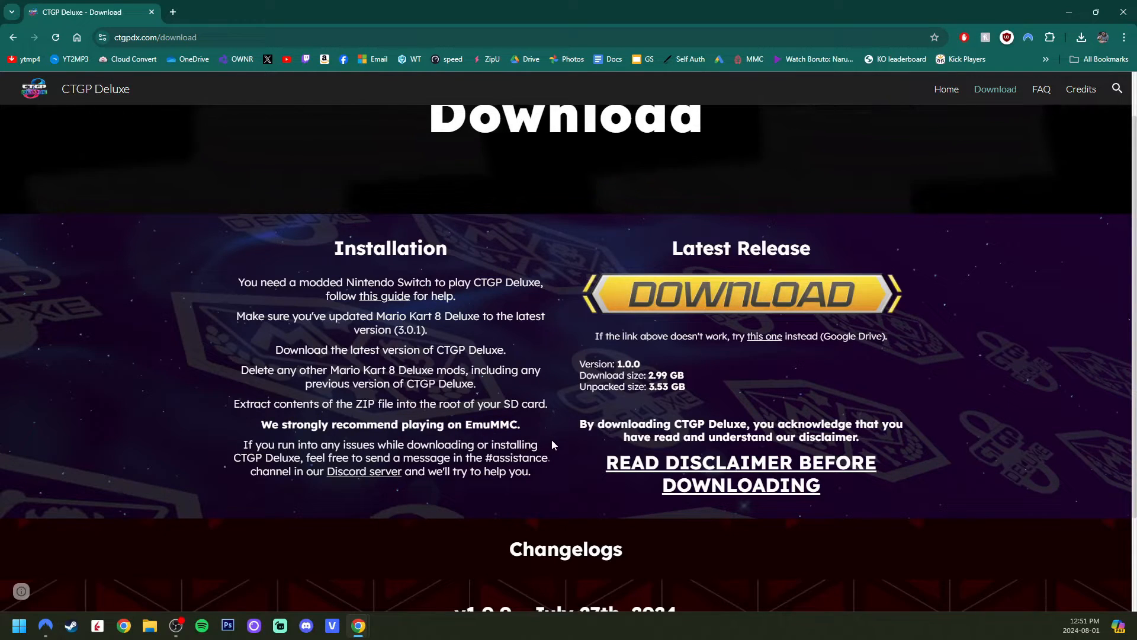
pyautogui.scroll(-3)
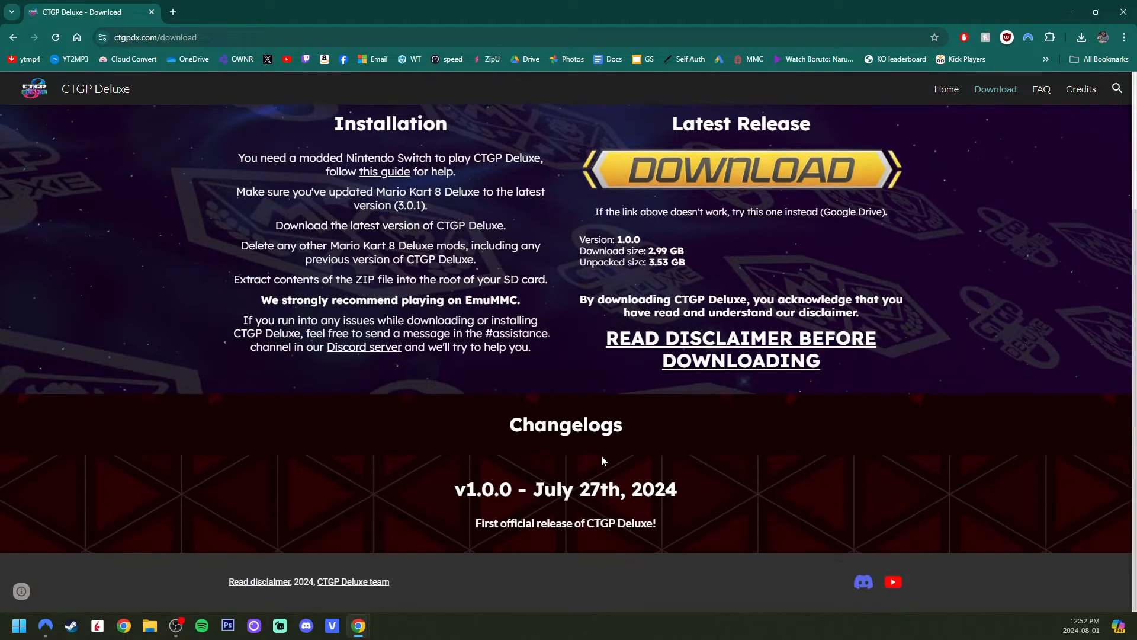
pyautogui.moveTo(756, 507)
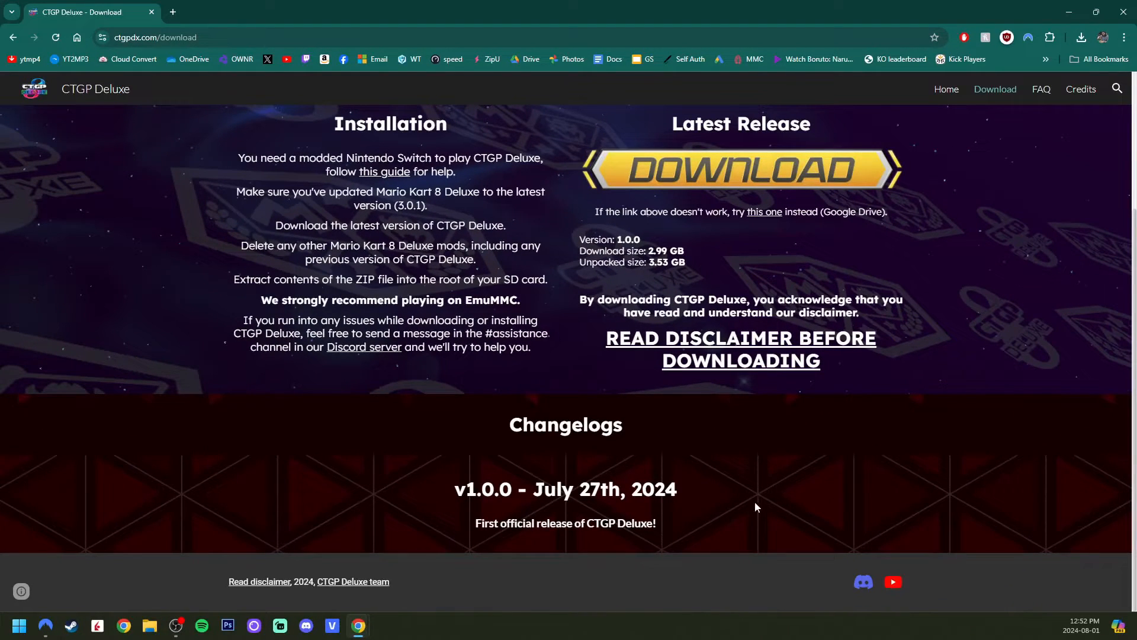
pyautogui.moveTo(844, 550)
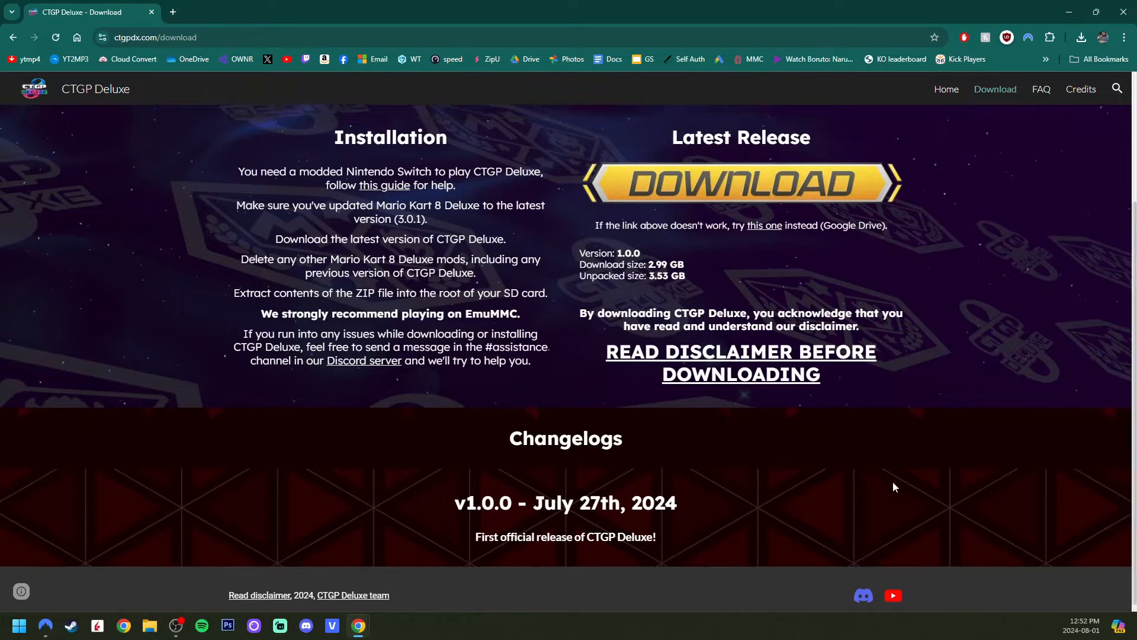
pyautogui.scroll(3)
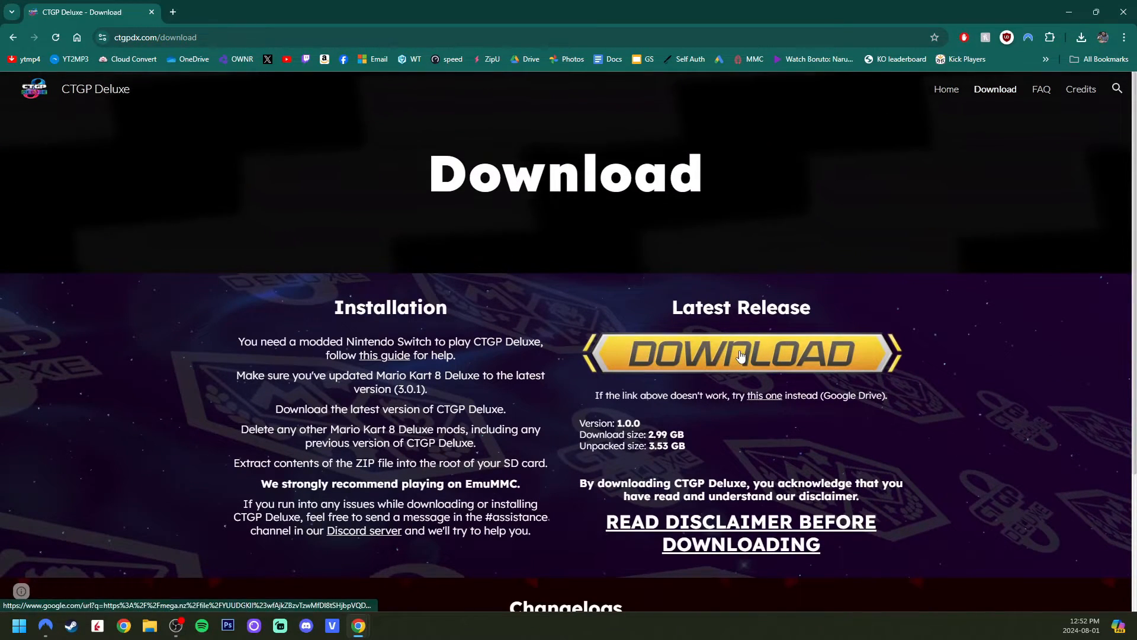
# Step: Download CTGPDX v1.0.0.zip (2.99 GB) from MEGA, confirm it in recent downloads, and close the MEGA page
pyautogui.click(740, 353)
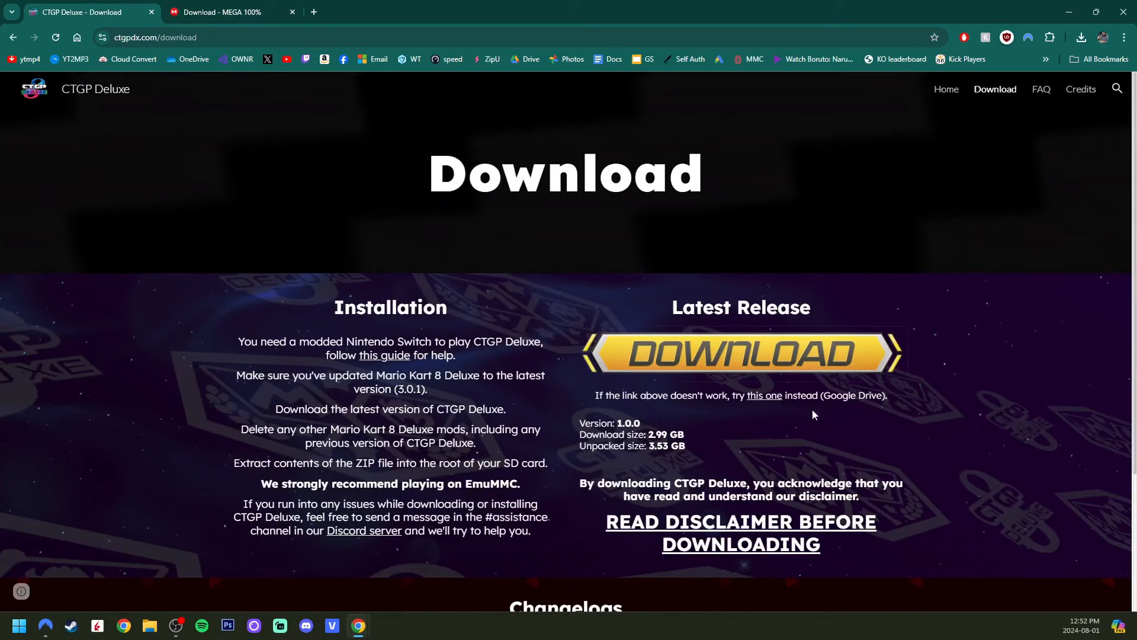
pyautogui.moveTo(768, 403)
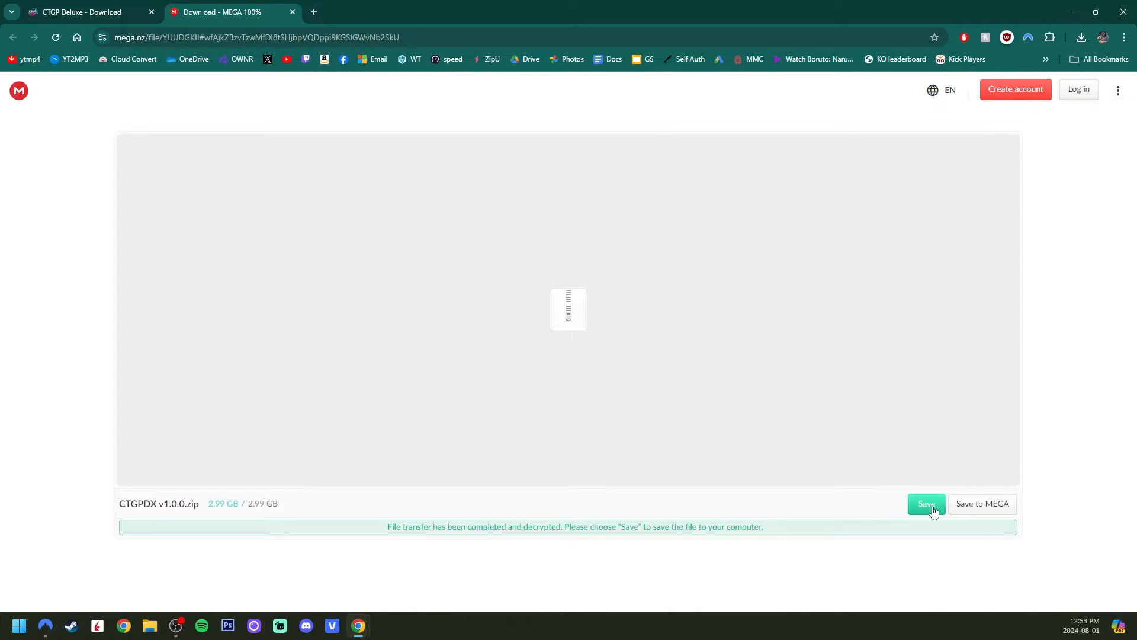
pyautogui.click(927, 504)
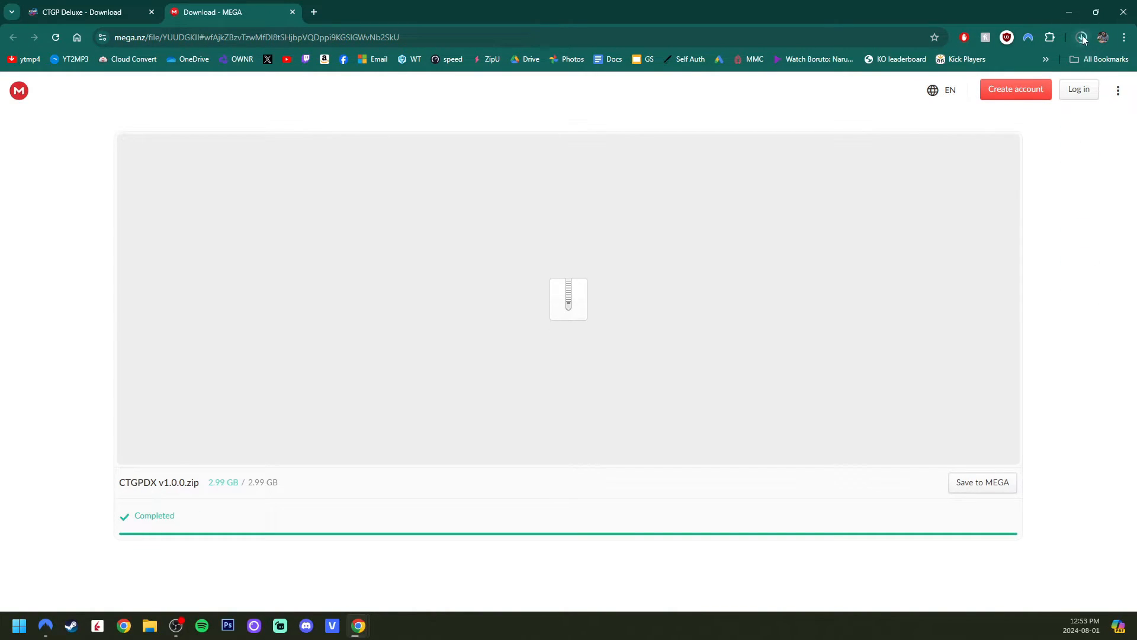
pyautogui.moveTo(1082, 37)
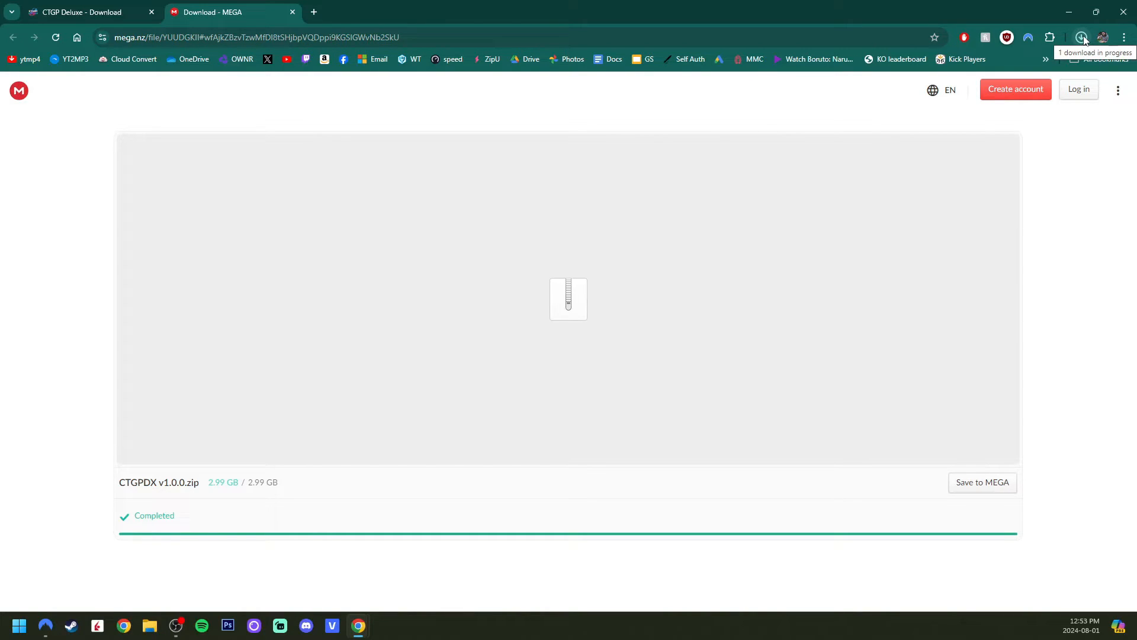
pyautogui.click(1081, 36)
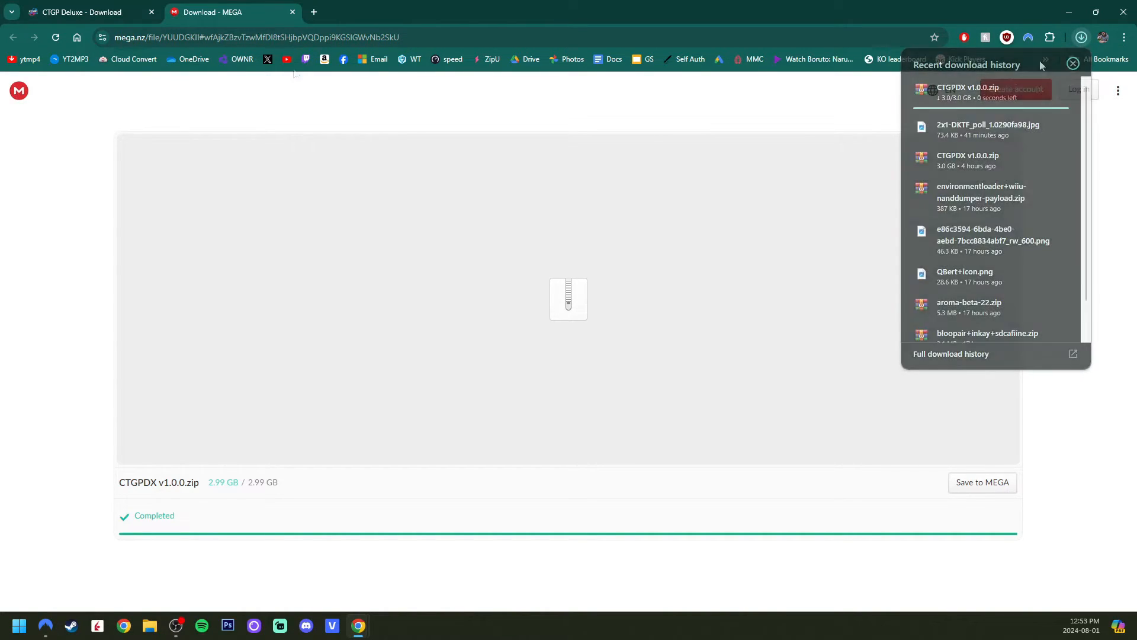
pyautogui.click(292, 11)
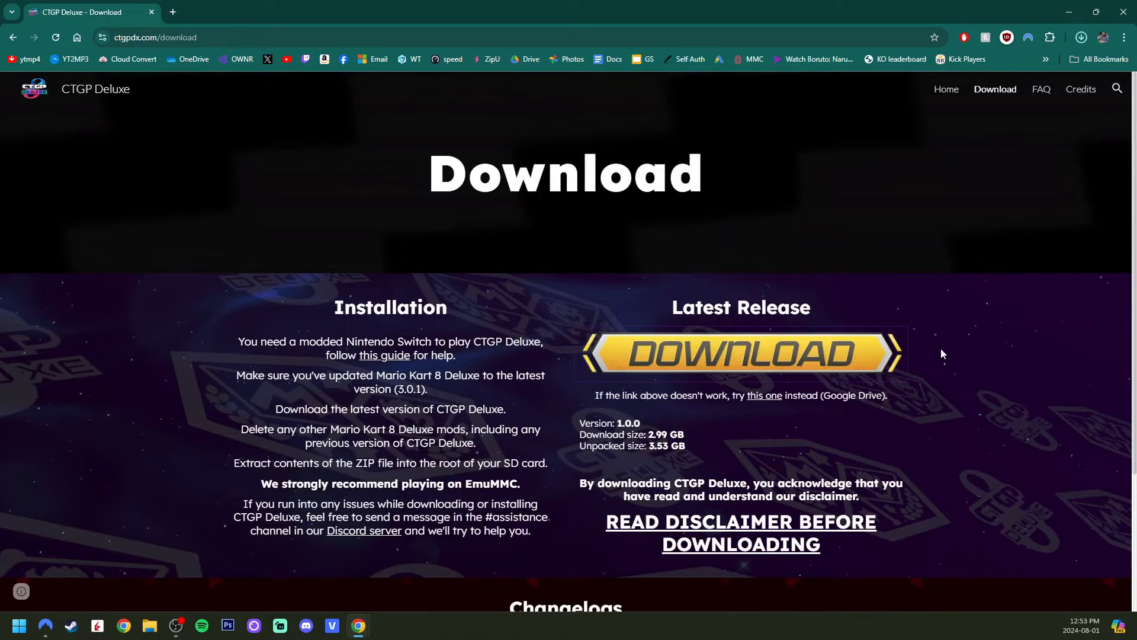
pyautogui.moveTo(1065, 6)
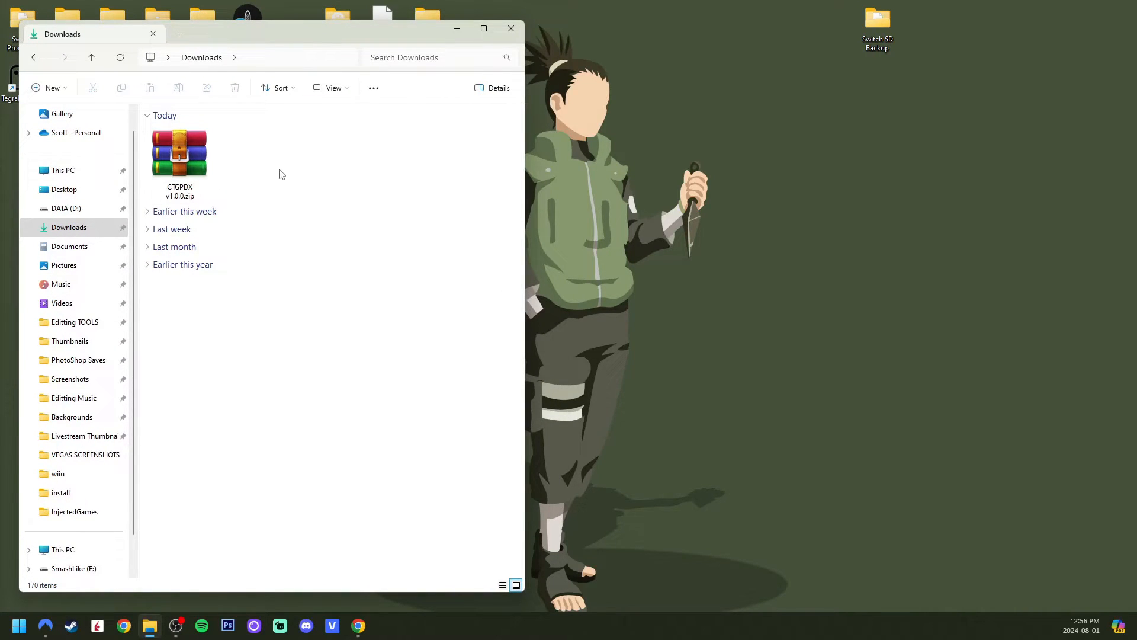
pyautogui.moveTo(303, 168)
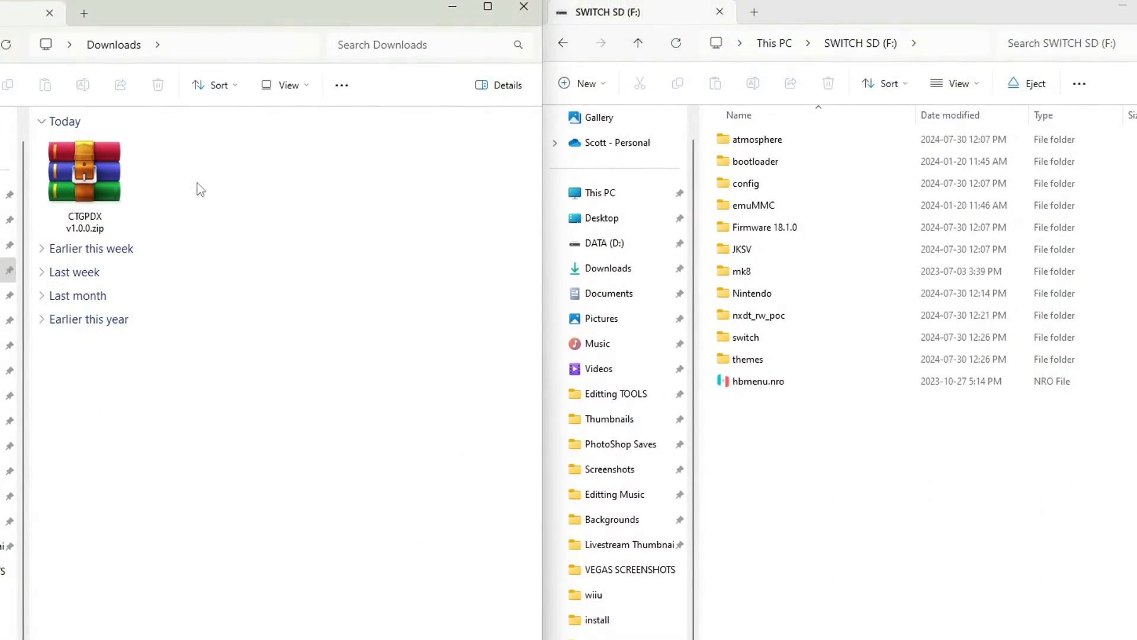
# Step: Select CTGPDX v1.0.0.zip in Downloads beside the SWITCH SD (F:) root window
pyautogui.click(85, 178)
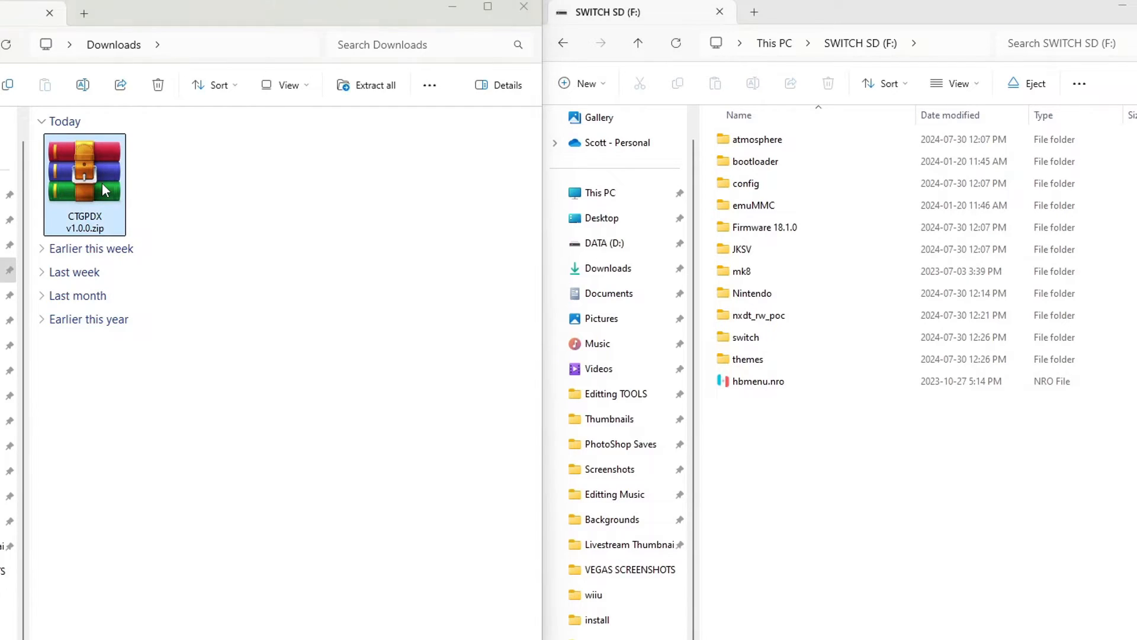
# Step: Copy the archive's atmosphere folder to SWITCH SD (F:) and verify the mod under atmosphere/contents
pyautogui.doubleClick(84, 184)
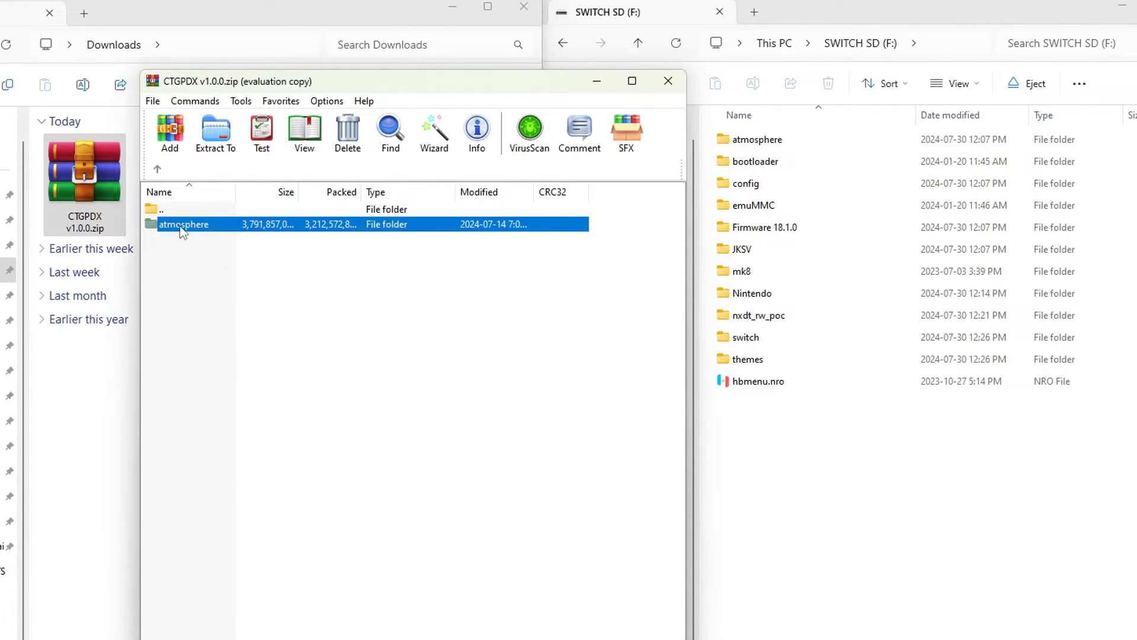
pyautogui.click(215, 132)
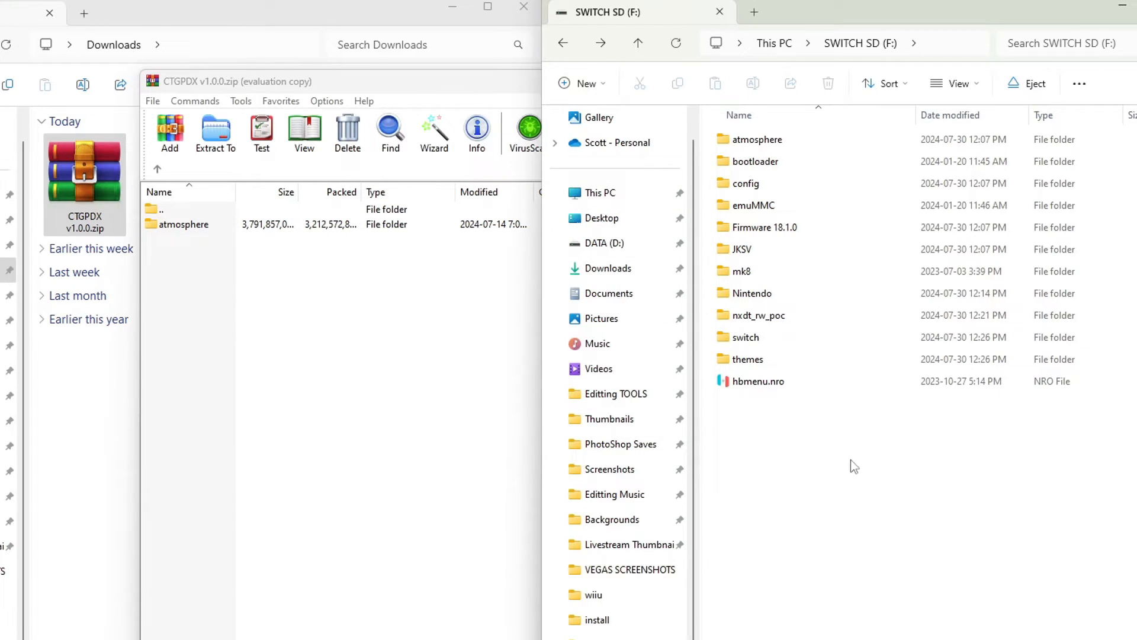
pyautogui.doubleClick(756, 140)
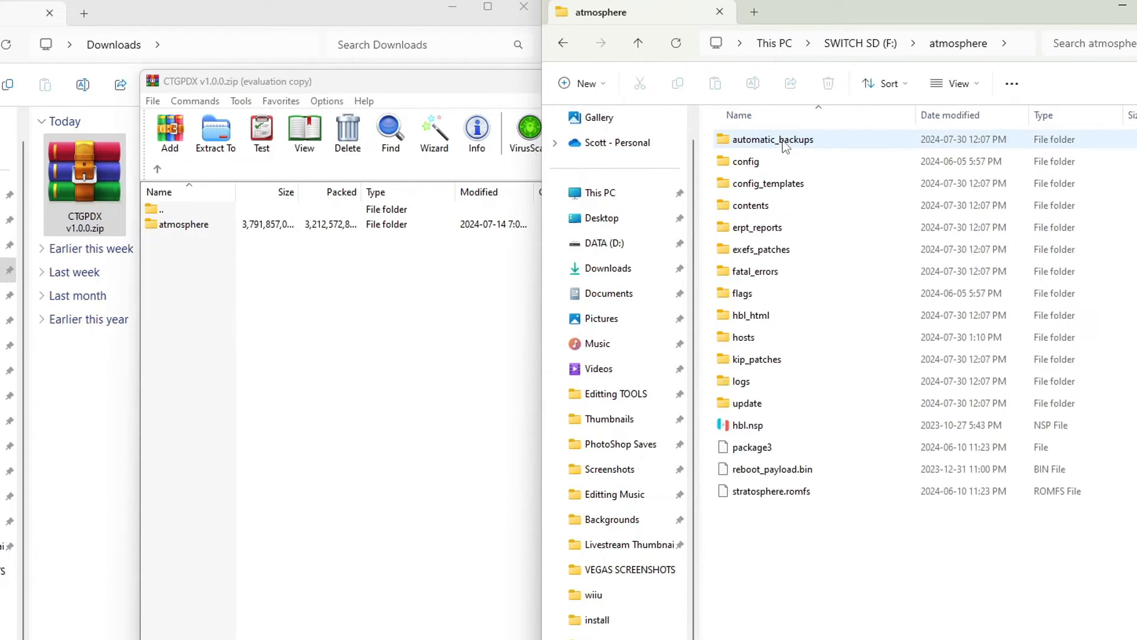
pyautogui.doubleClick(751, 207)
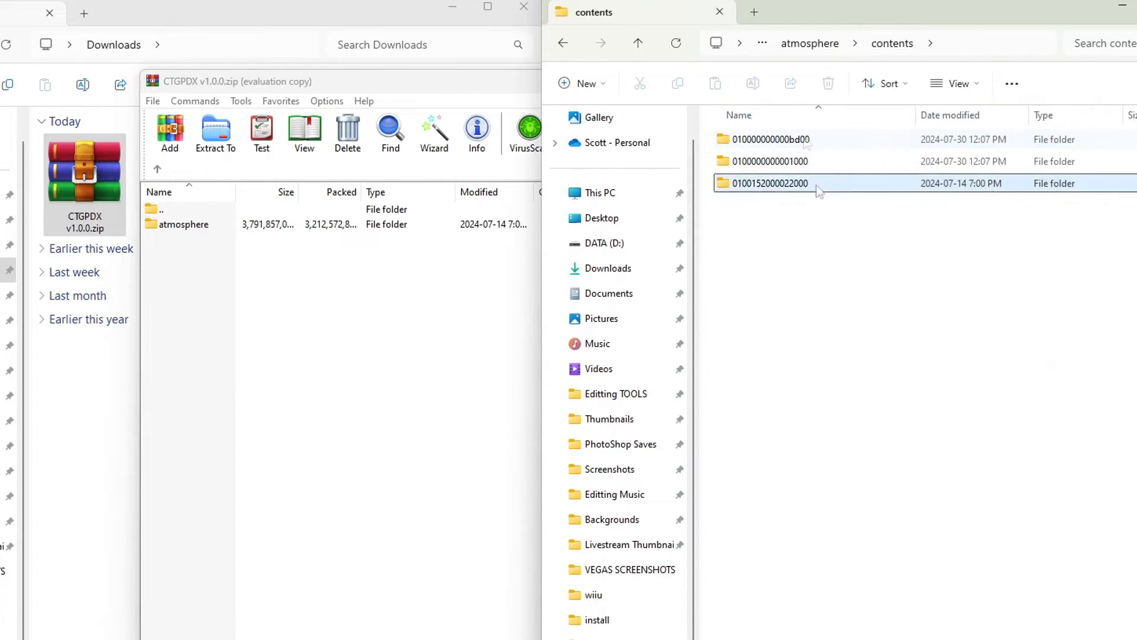
pyautogui.moveTo(811, 192)
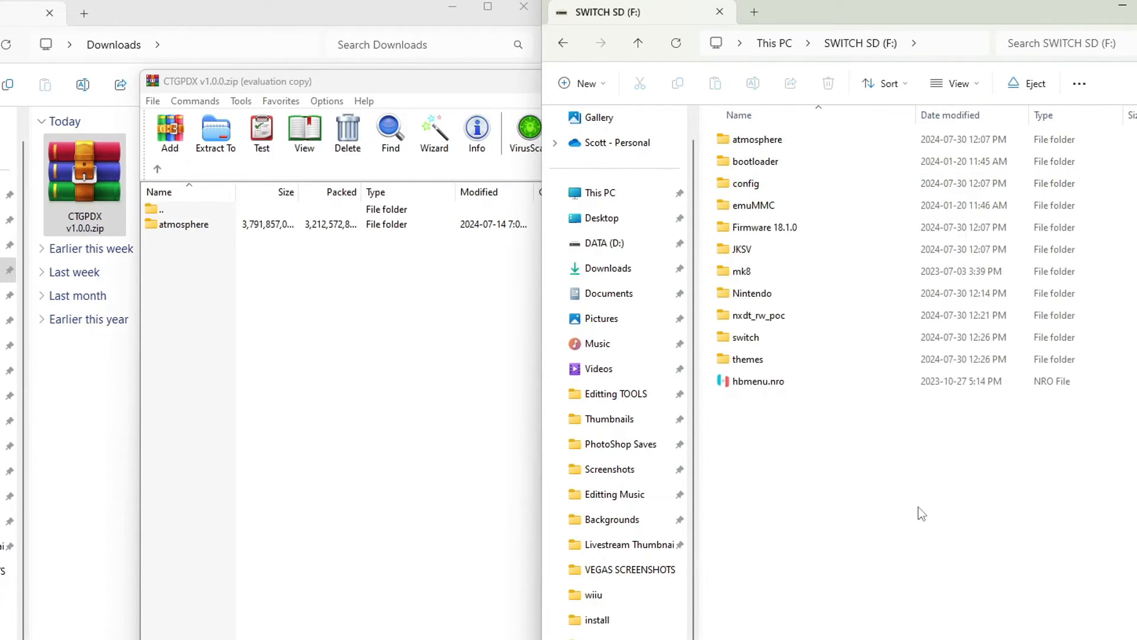
pyautogui.moveTo(1014, 189)
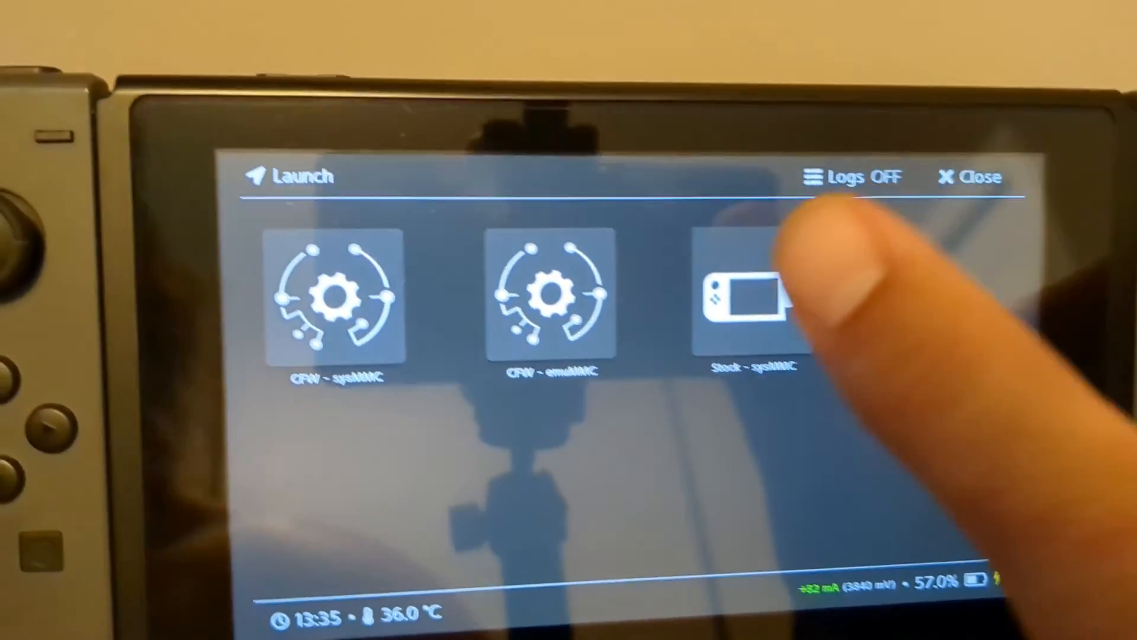
# Step: Boot custom firmware from Hekate and launch Mario Kart 8 Deluxe from the HOME menu
pyautogui.click(742, 303)
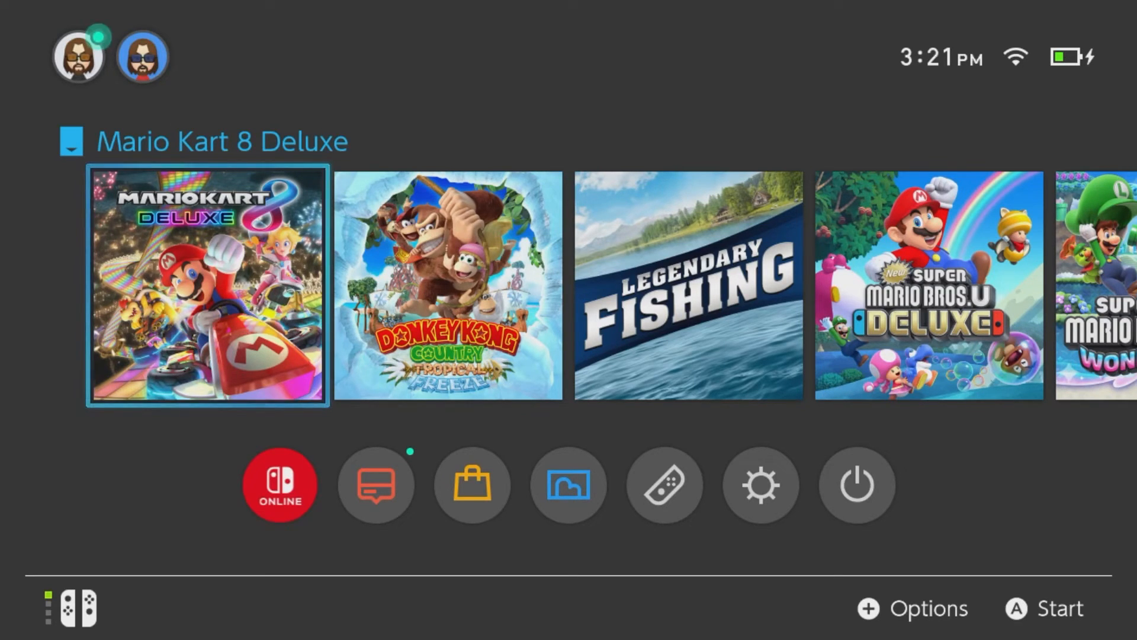
pyautogui.click(78, 55)
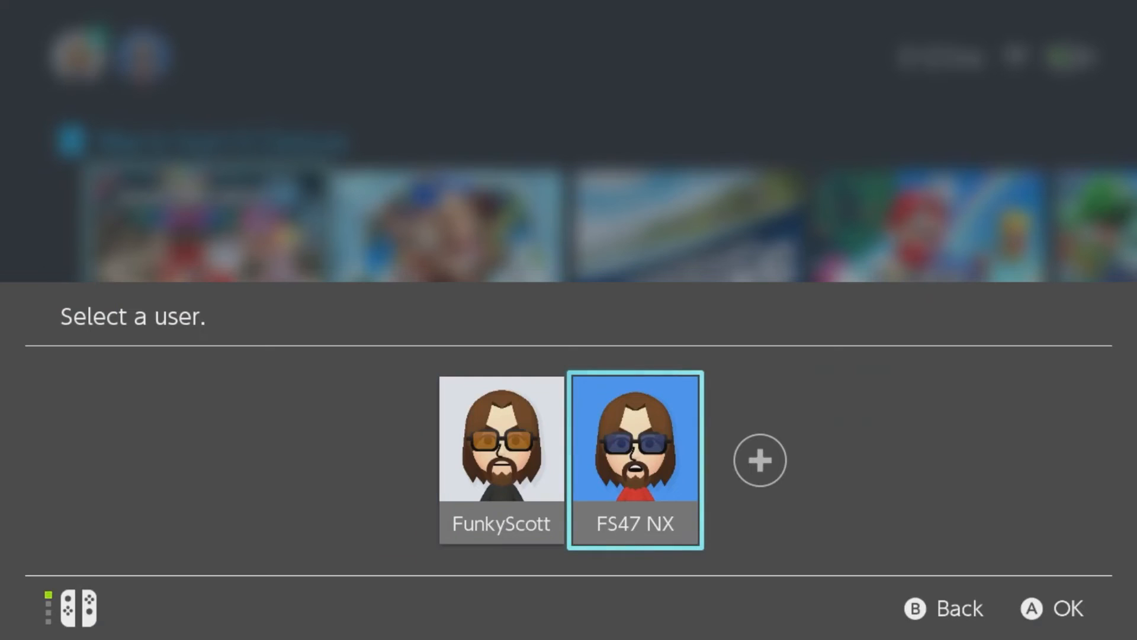